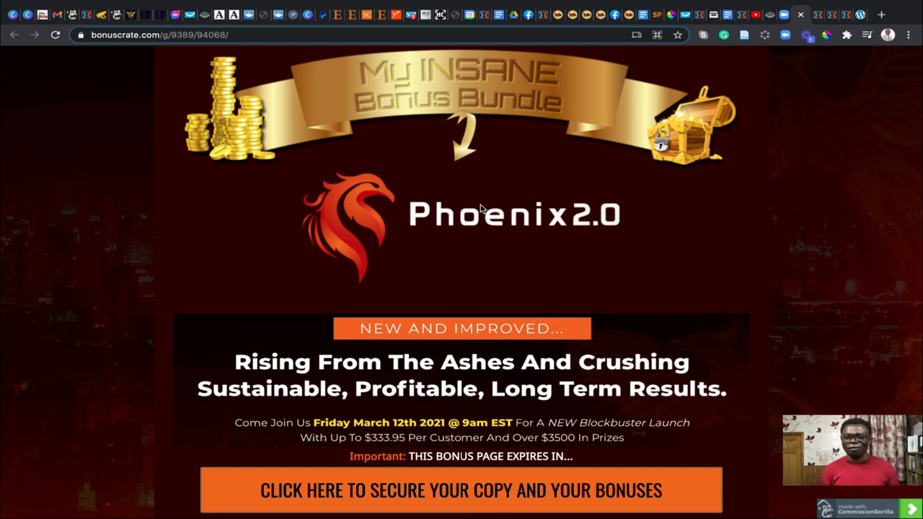
Scroll the Bonus Crate page past the CPA bonus tutorial to the Bonus #4 heading
{"action": "scroll", "scroll_direction": "down", "scroll_amount": 3}
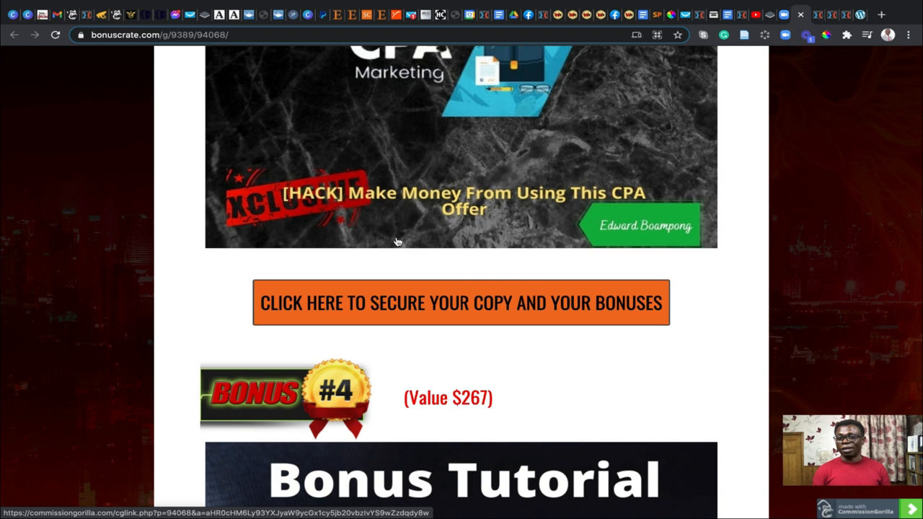
Open the Phoenix 2.0 sales page via 'Click Here To Secure Your Copy And Your Bonuses'
{"action": "left_click", "coordinate": [461, 302]}
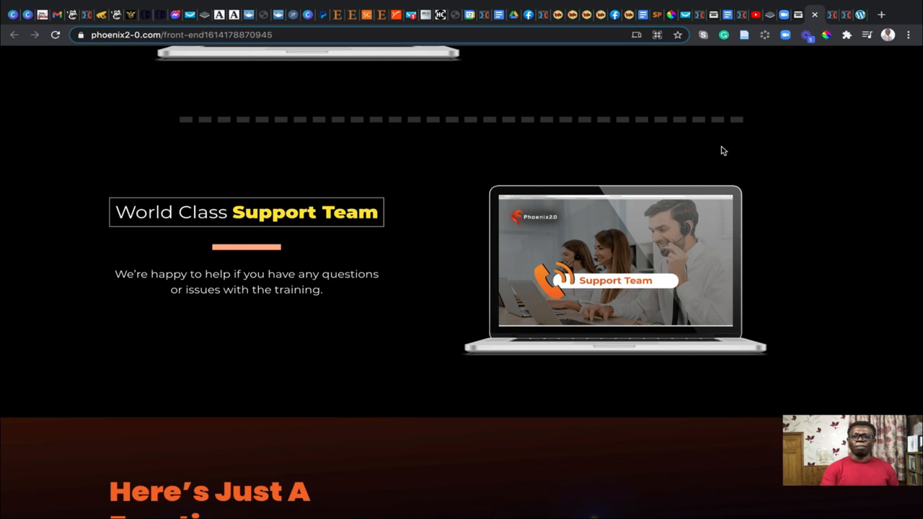
Scroll past the success video to the 'Get Instant Access Now' offer and 'Price Rises In' timer
{"action": "scroll", "scroll_direction": "down", "scroll_amount": 3}
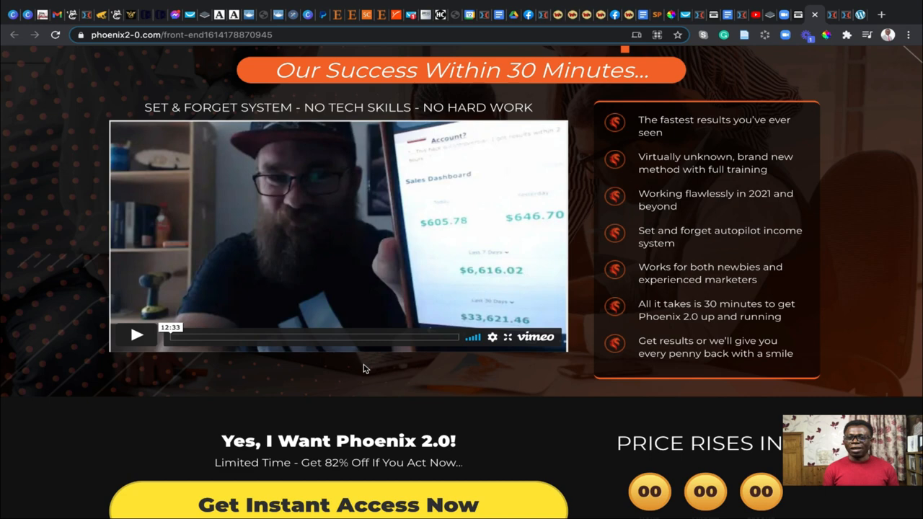
{"action": "scroll", "scroll_direction": "down", "scroll_amount": 3}
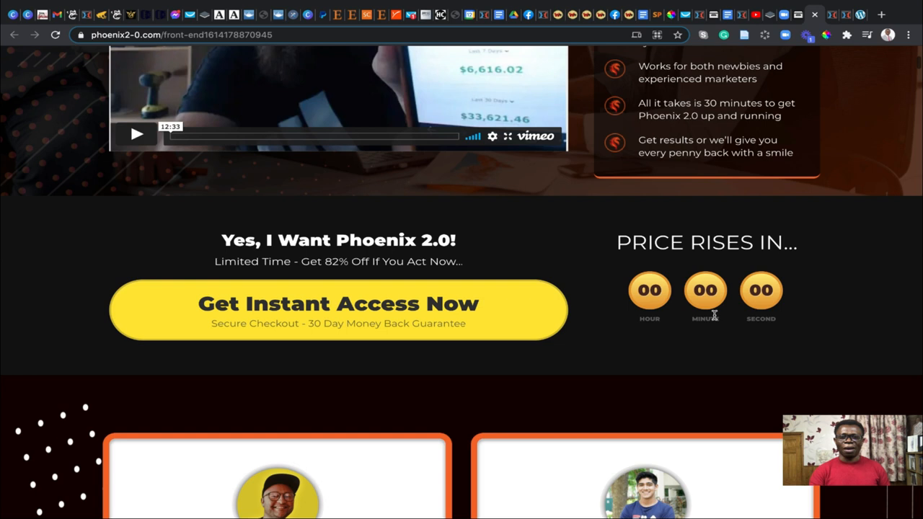
{"action": "scroll", "scroll_direction": "down", "scroll_amount": 3}
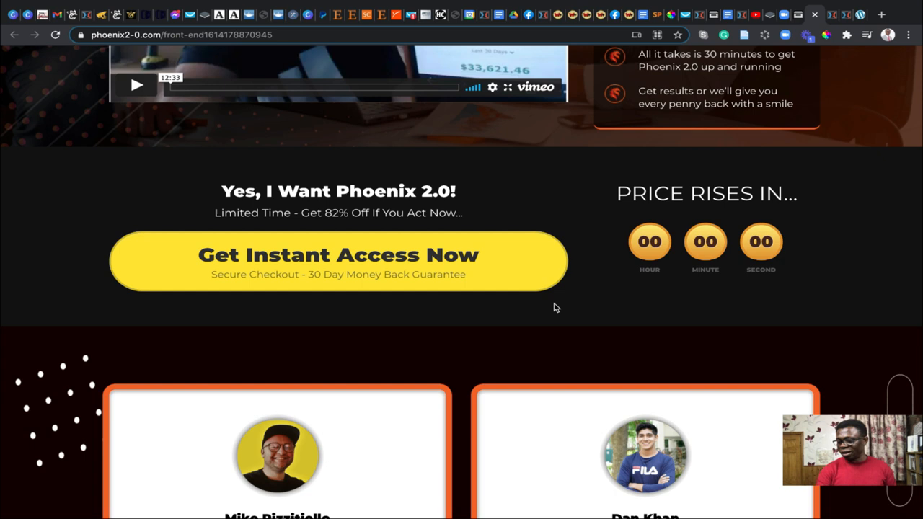
Scroll to the 'I Lost My Job, And Needed Money Fast!' story below the testimonials
{"action": "scroll", "scroll_direction": "up", "scroll_amount": 3}
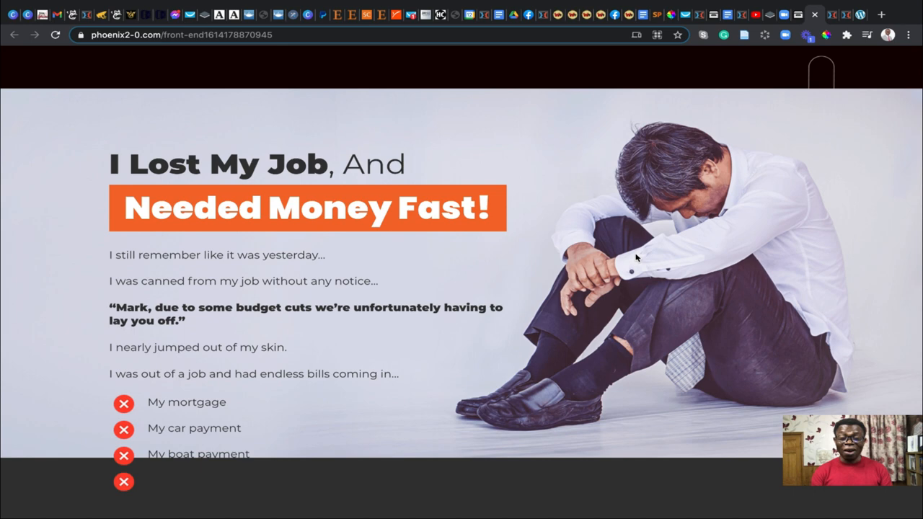
Scroll down to the circular niche icons: eCom, FB Ads, SEO, Fiverr, Arbitrage, Paid Ads
{"action": "scroll", "scroll_direction": "down", "scroll_amount": 3}
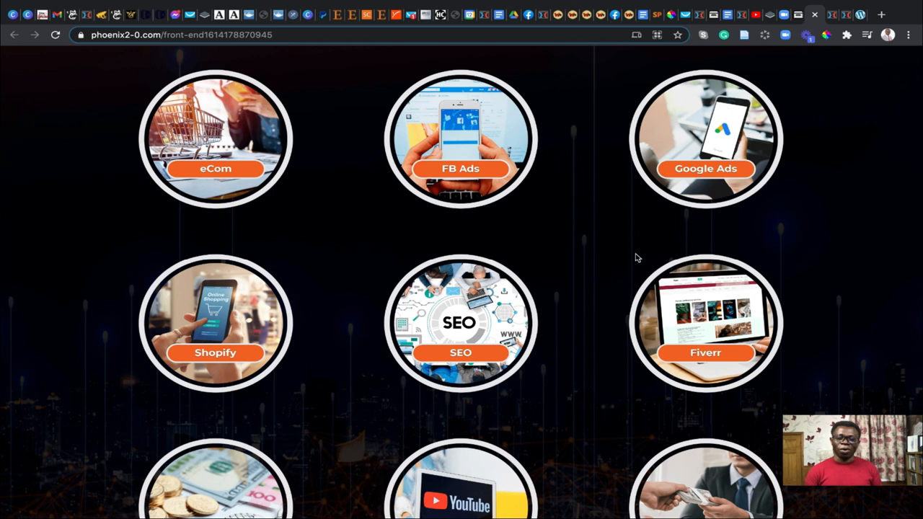
{"action": "scroll", "scroll_direction": "down", "scroll_amount": 3}
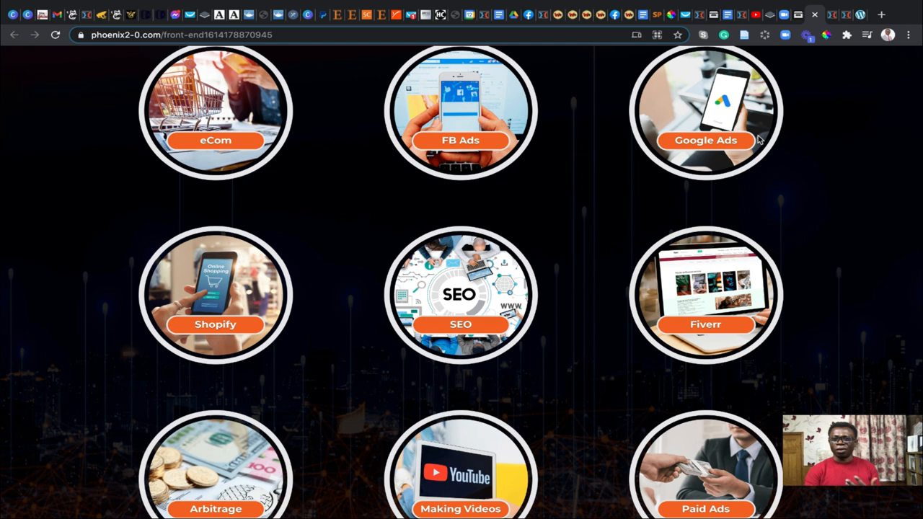
Scroll past 'Can I Do This Too?' to the '3 SIMPLE STEPS' heading
{"action": "scroll", "scroll_direction": "down", "scroll_amount": 3}
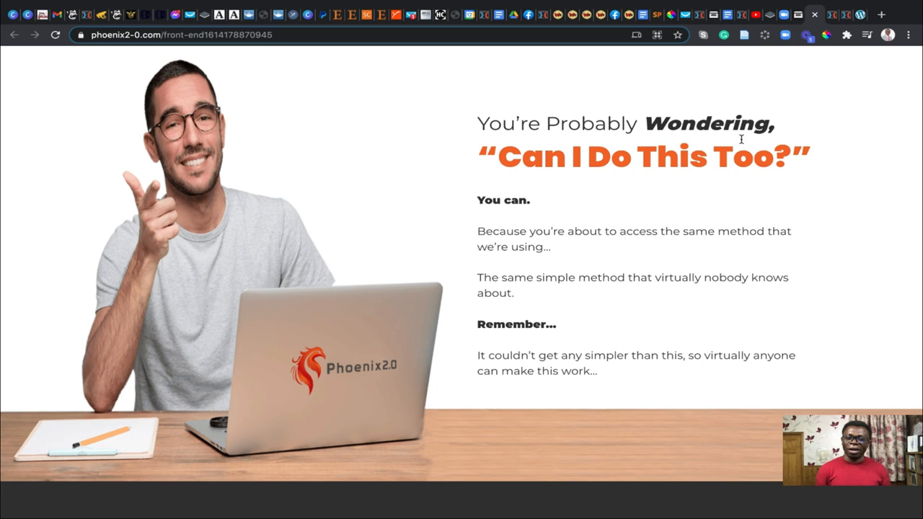
{"action": "scroll", "scroll_direction": "down", "scroll_amount": 3}
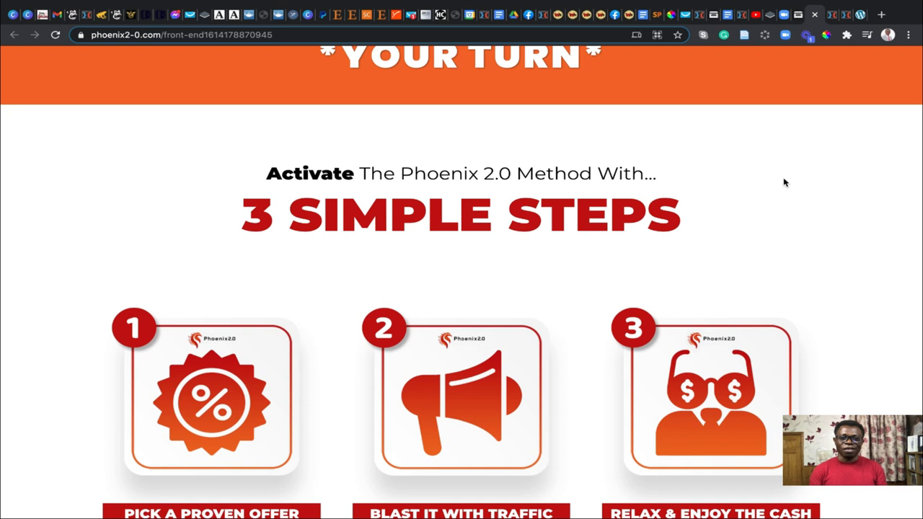
Scroll through the three steps to the optional step 4 'Rinse & Repeat' card
{"action": "scroll", "scroll_direction": "down", "scroll_amount": 3}
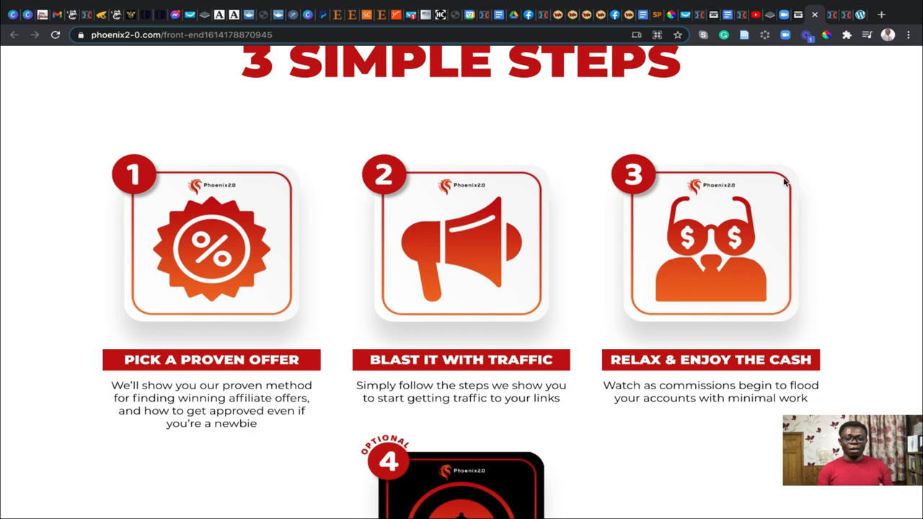
{"action": "scroll", "scroll_direction": "down", "scroll_amount": 3}
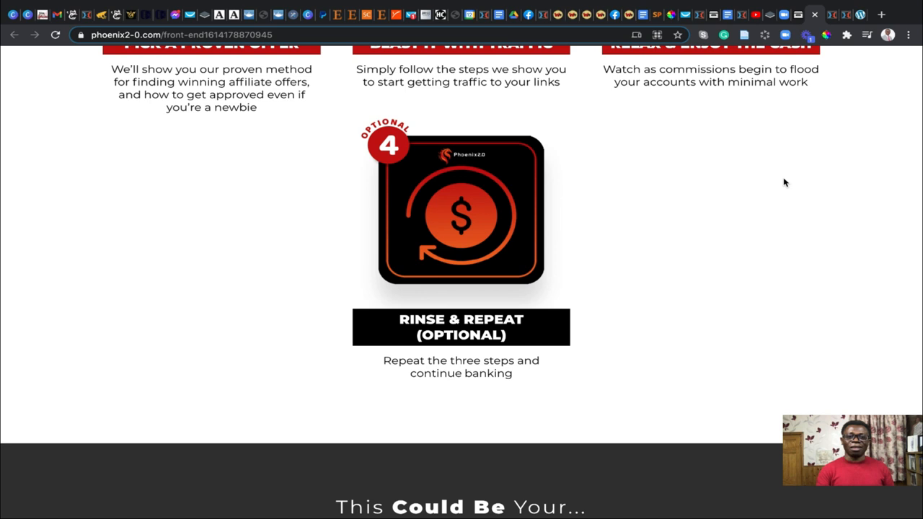
Scroll to the 'This Could Be Your... AFFILIATE ACCOUNT' section with WarriorPlus sale emails
{"action": "scroll", "scroll_direction": "down", "scroll_amount": 3}
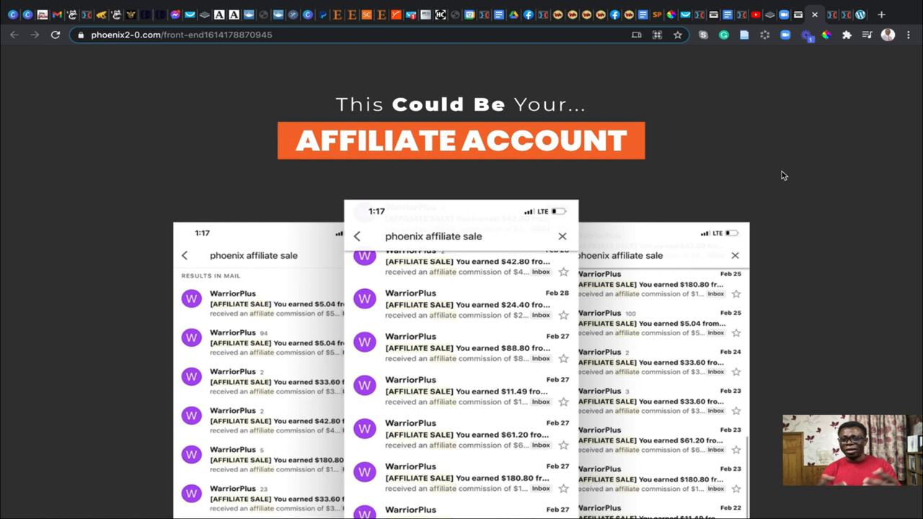
Scroll to the 'Yes, I Want Phoenix 2.0!' button, price countdown and testimonials heading
{"action": "scroll", "scroll_direction": "down", "scroll_amount": 3}
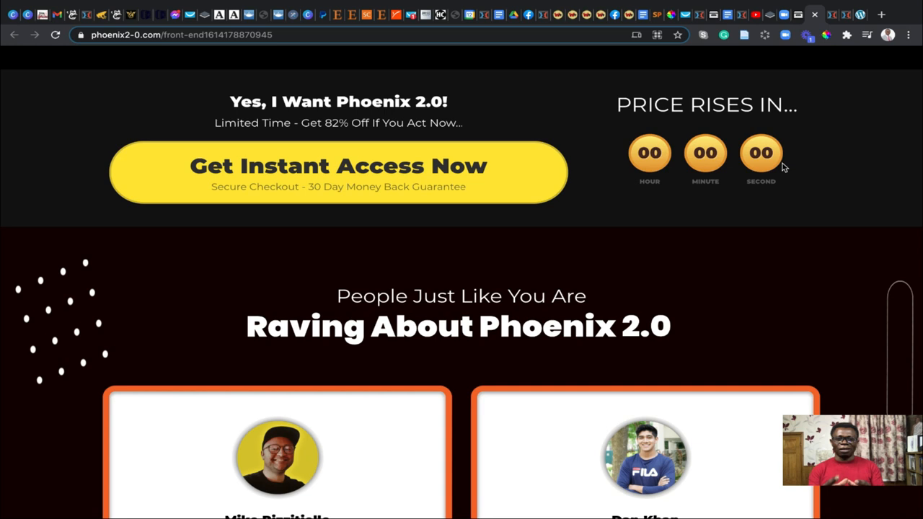
Scroll past the testimonials to the FAQ cards about results, investment and work involved
{"action": "scroll", "scroll_direction": "down", "scroll_amount": 3}
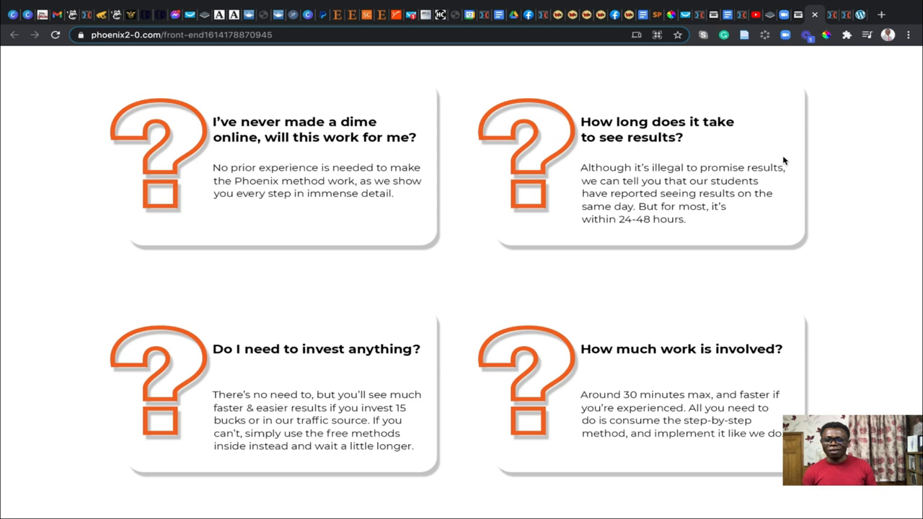
Scroll the Phoenix 2.0 sales page down to the 'Fraction Of What You'll Discover' list
{"action": "scroll", "scroll_direction": "down", "scroll_amount": 3}
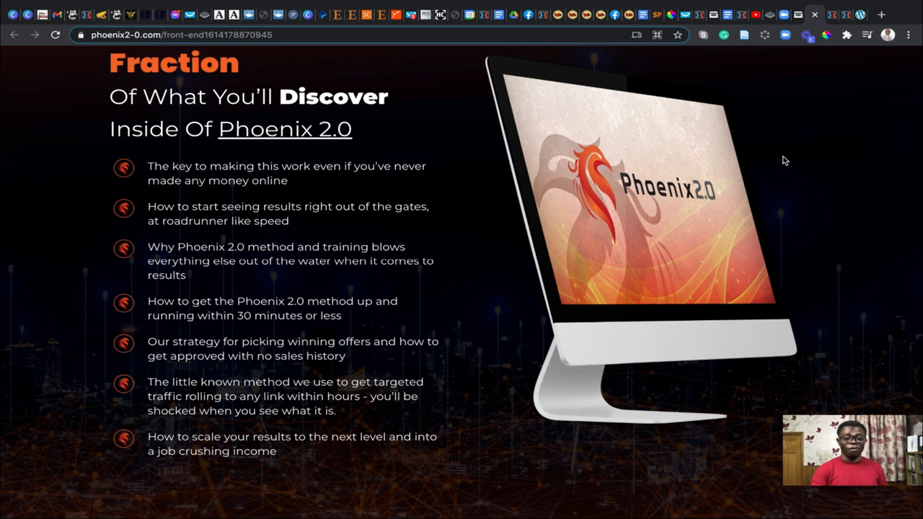
{"action": "scroll", "scroll_direction": "down", "scroll_amount": 3}
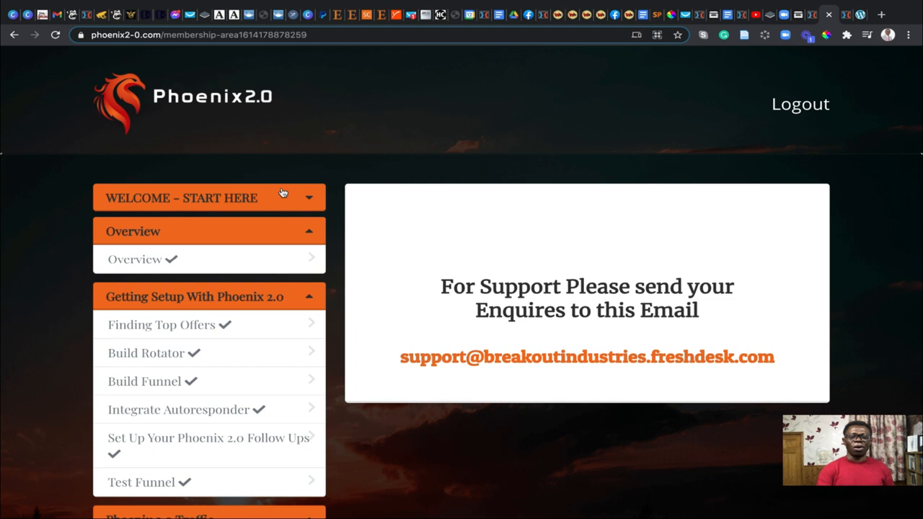
Switch to the BonusCrate tab showing the secure-your-copy offer and bonus #1
{"action": "left_click", "coordinate": [462, 203]}
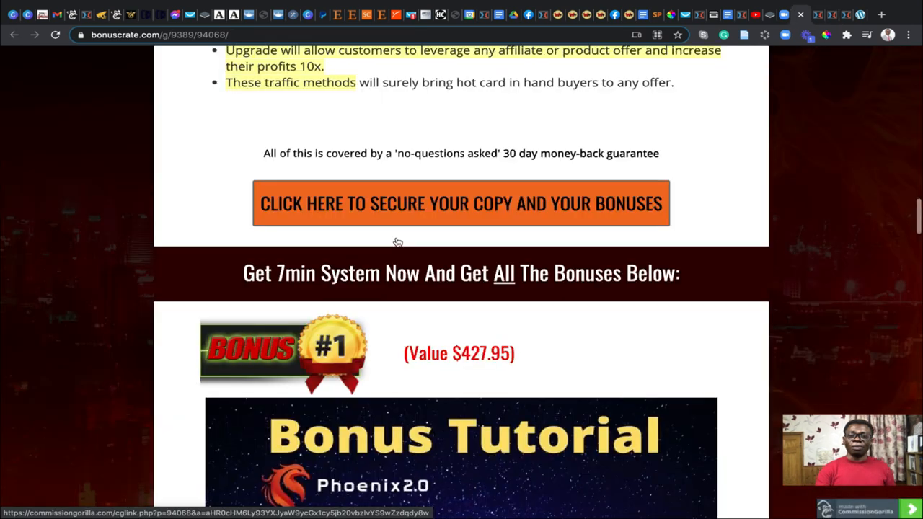
Scroll the BonusCrate page past Bonus #1 and the CPA Marketing tutorial to Bonus #4
{"action": "scroll", "scroll_direction": "down", "scroll_amount": 3}
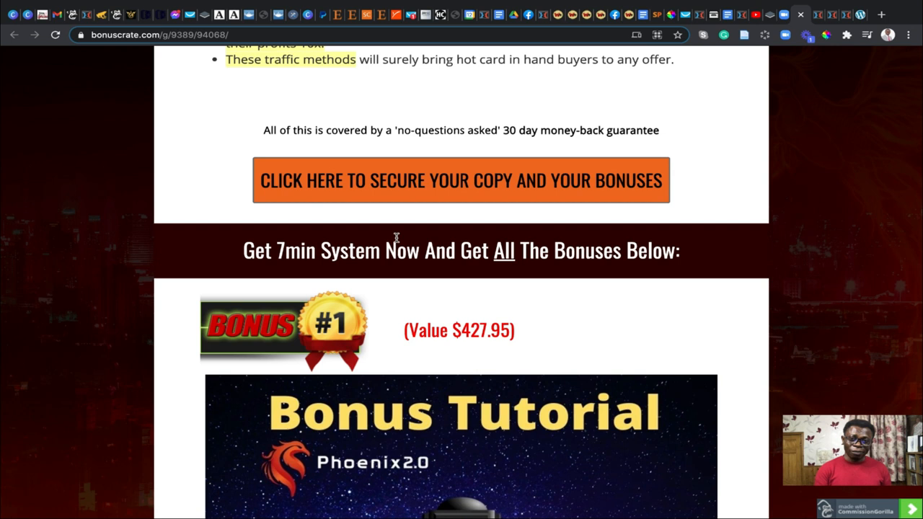
{"action": "scroll", "scroll_direction": "down", "scroll_amount": 3}
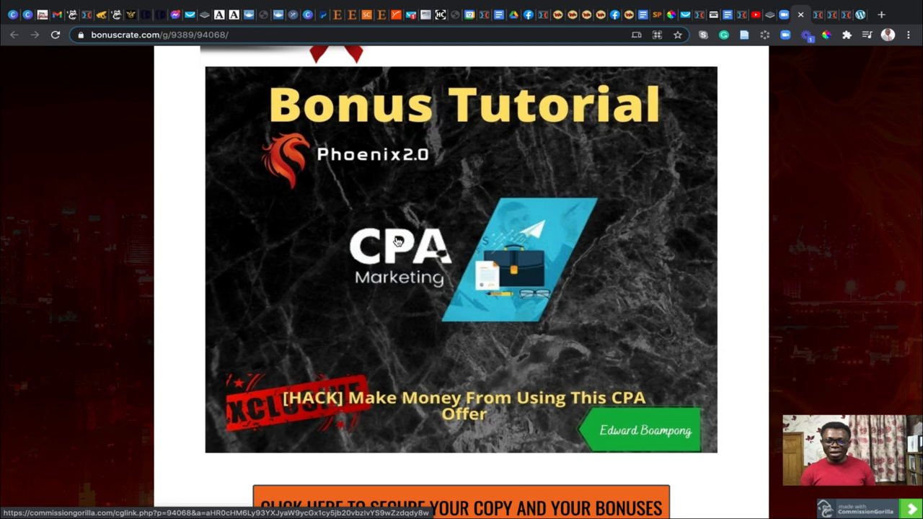
{"action": "scroll", "scroll_direction": "down", "scroll_amount": 3}
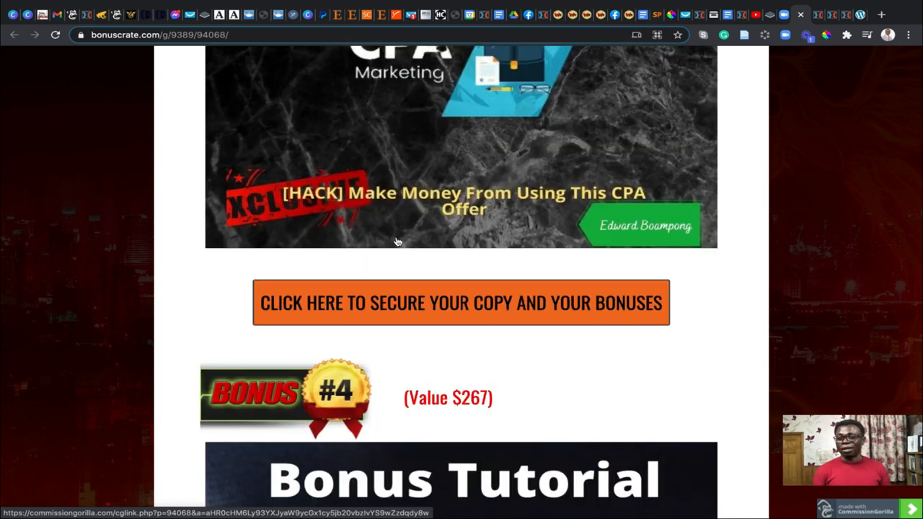